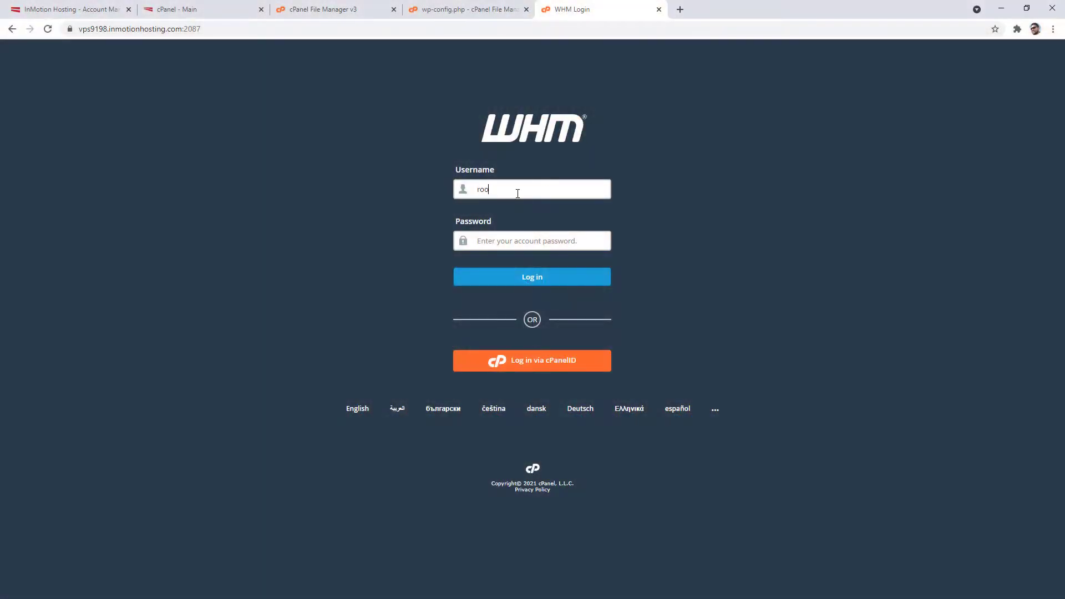
Sign in to WHM as root with the account password
type("••••")
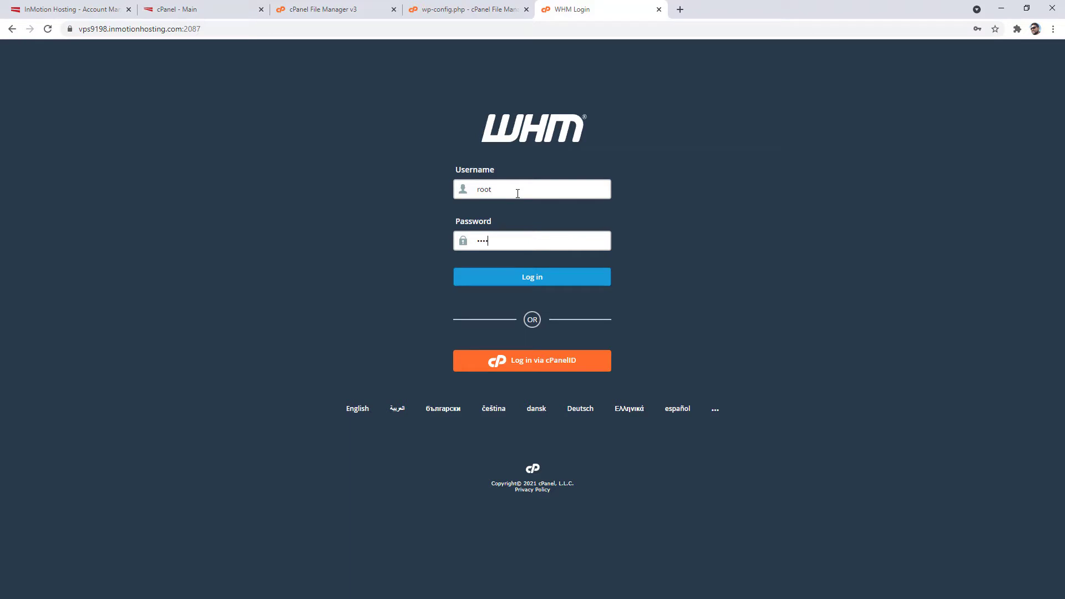
left_click(531, 276)
type("cphulk")
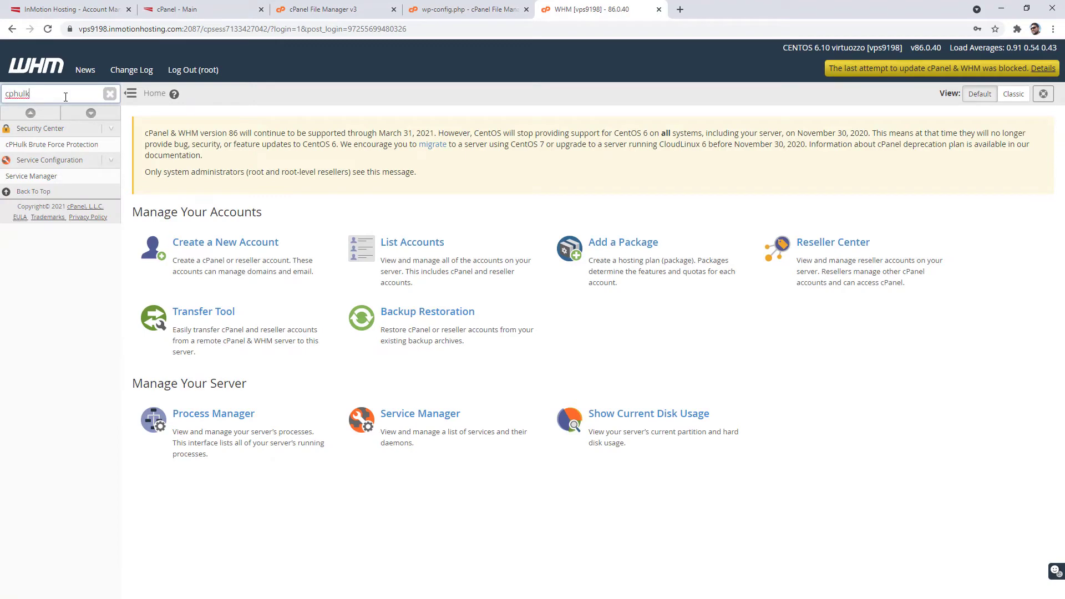
Reach cPHulk Brute Force Protection and its Blacklist Management section
left_click(52, 145)
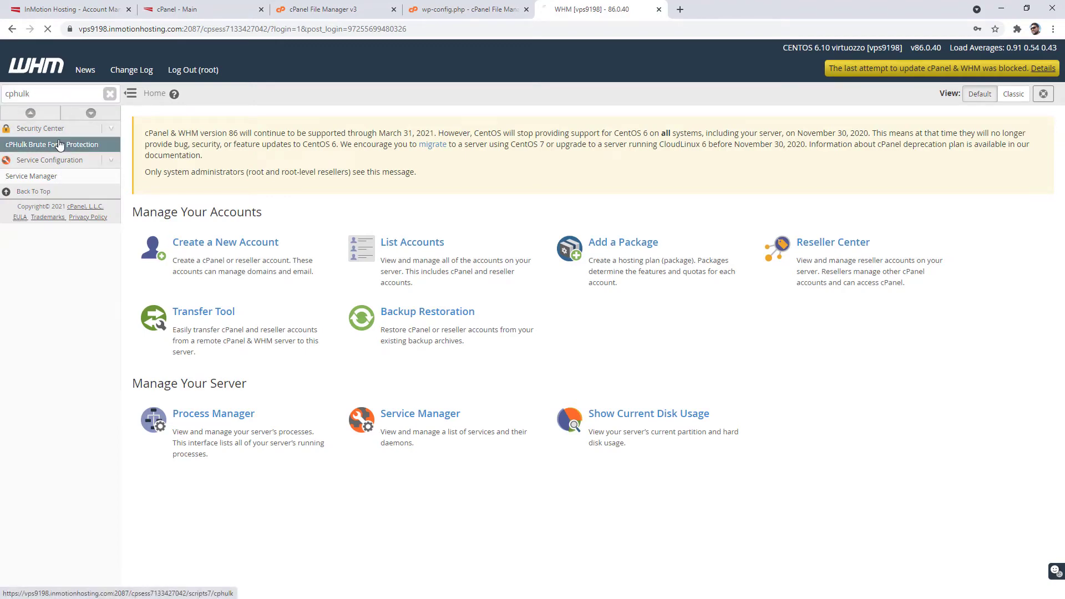
left_click(51, 145)
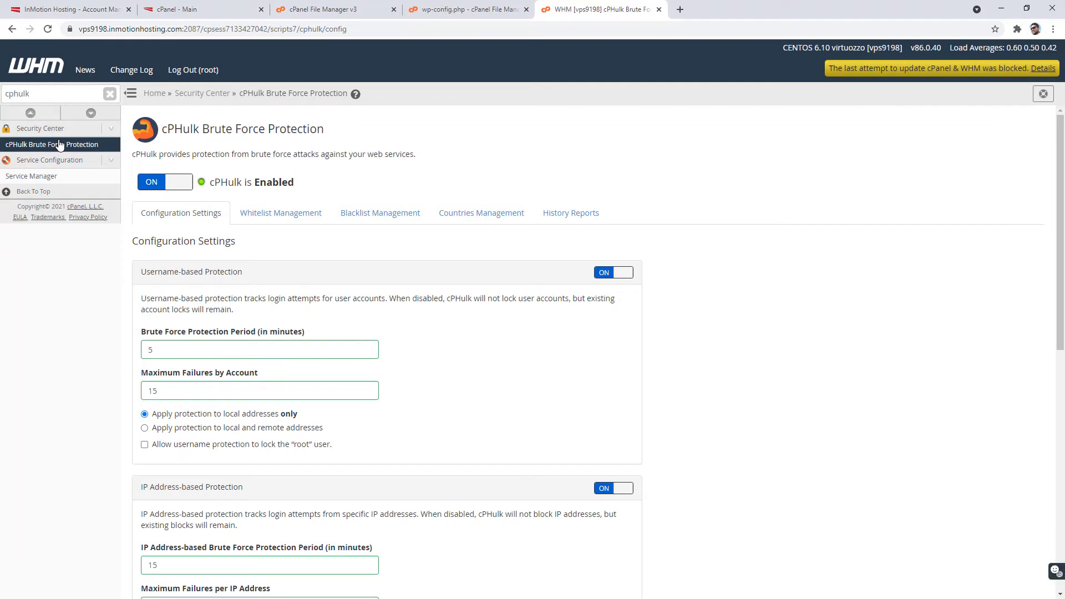
mouse_move(250, 168)
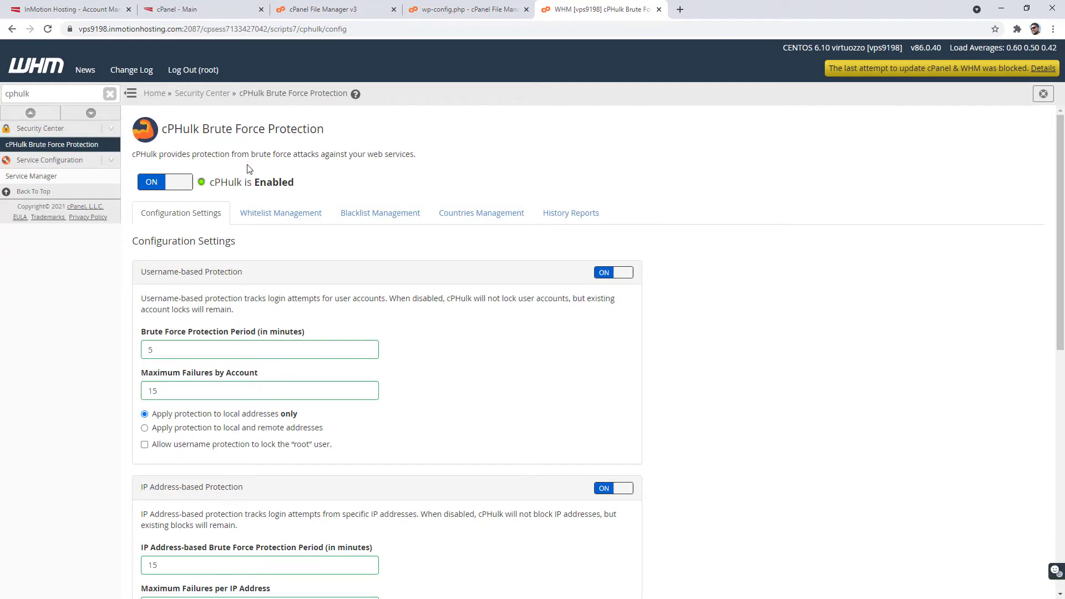
left_click(379, 212)
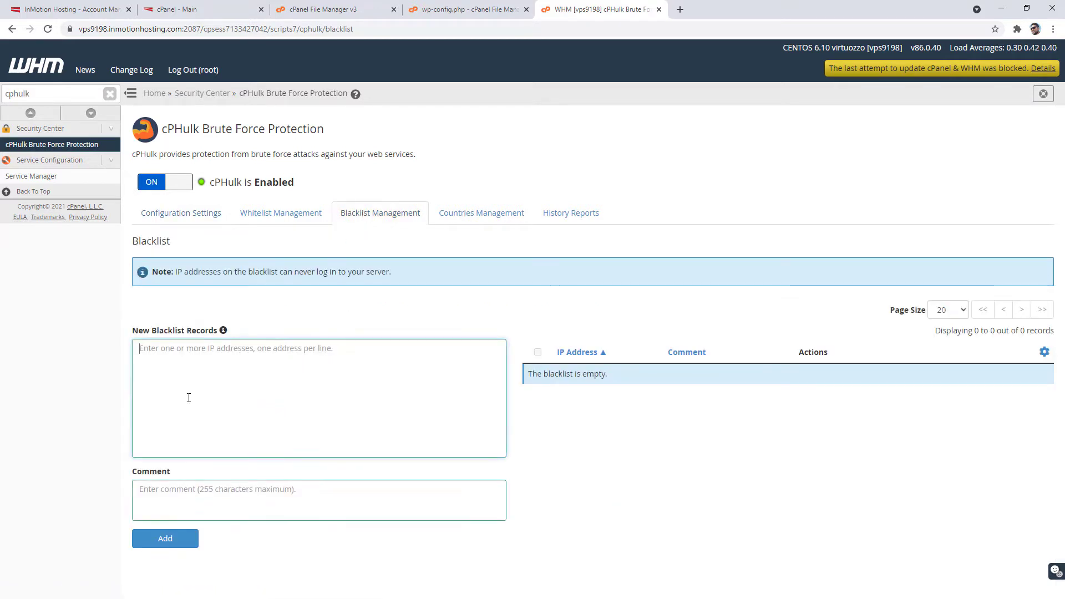
Blacklist 8.8.8.8 in cPHulk with the comment 'Block Bad IP'
type("8")
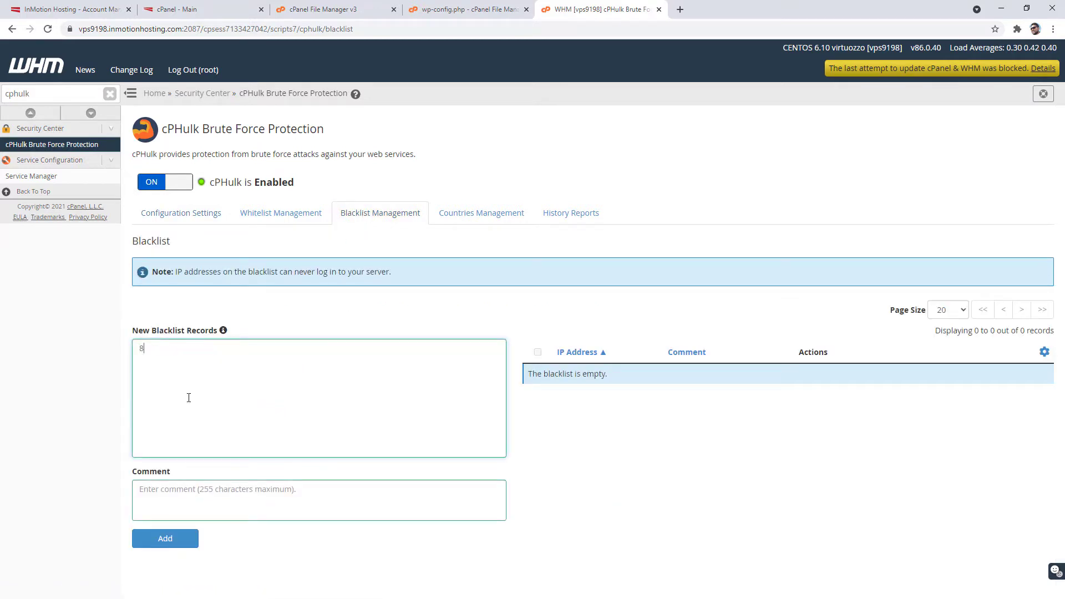
type(".8.8.")
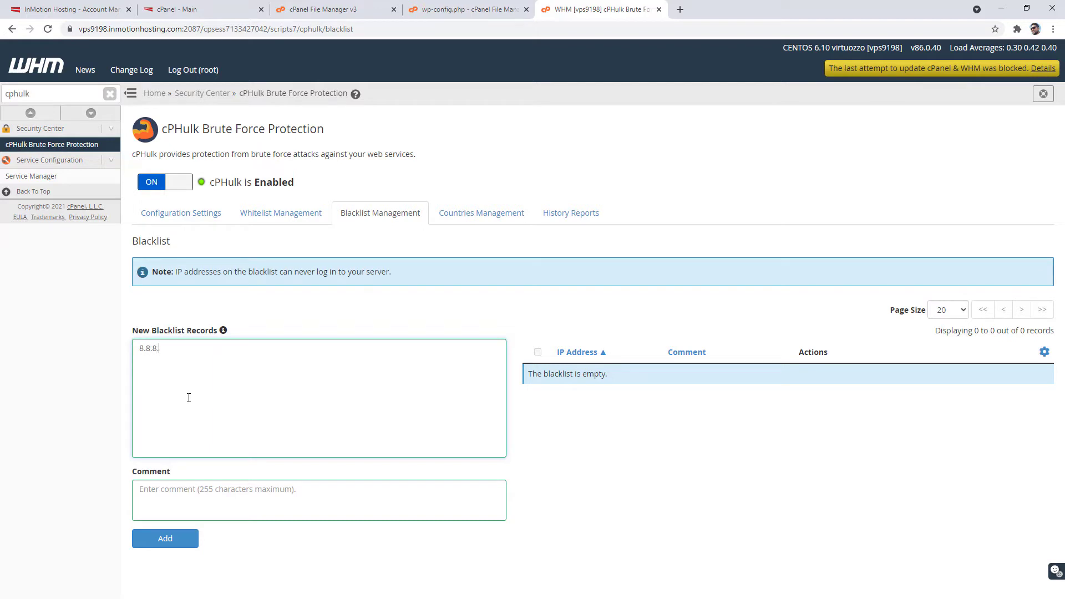
type("8")
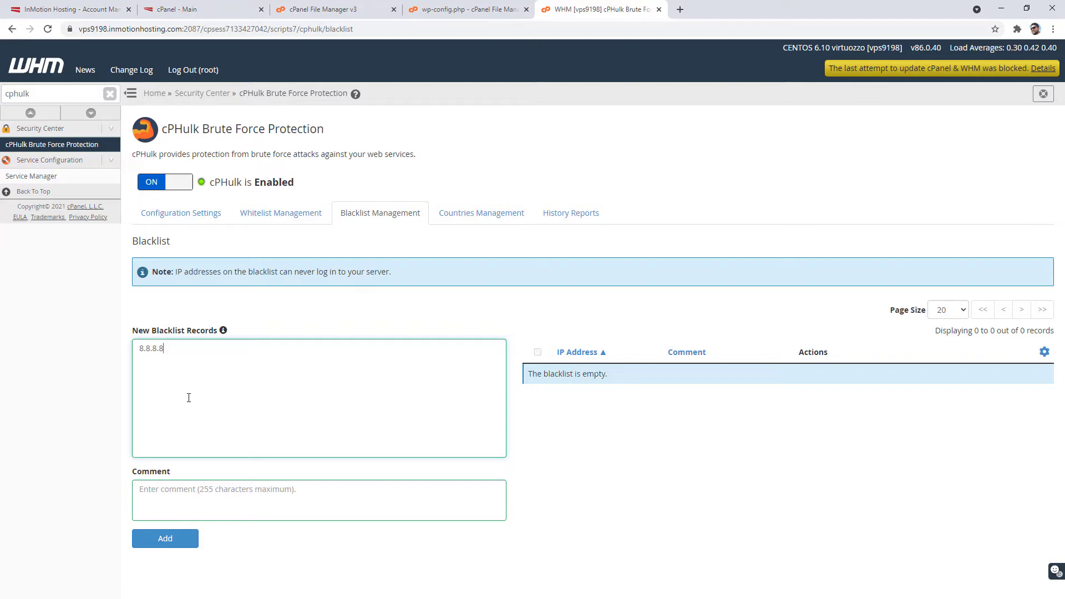
left_click(318, 499)
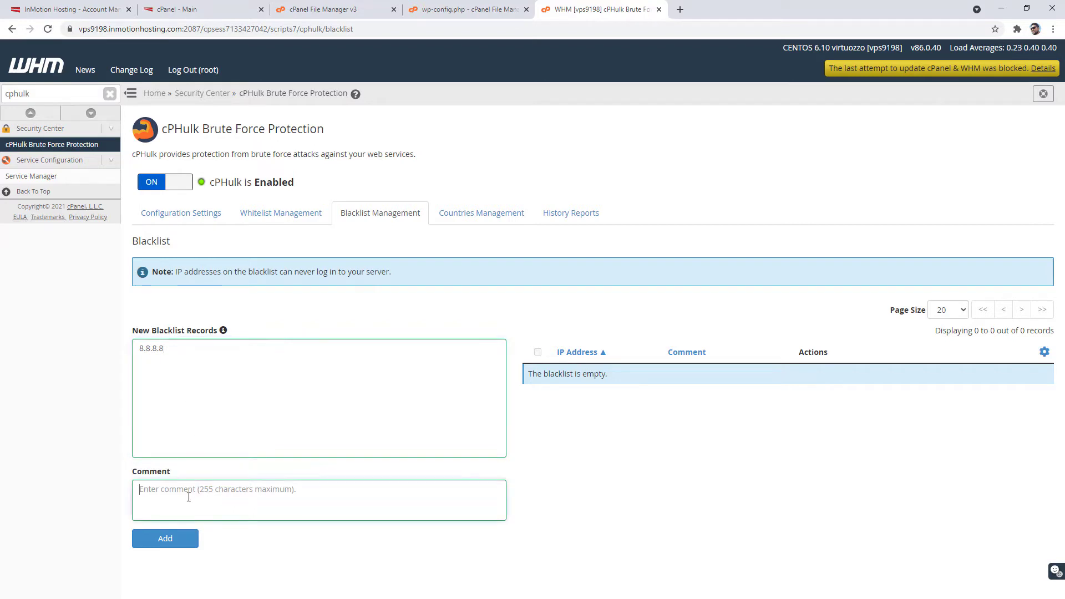
type("Block Bad IP")
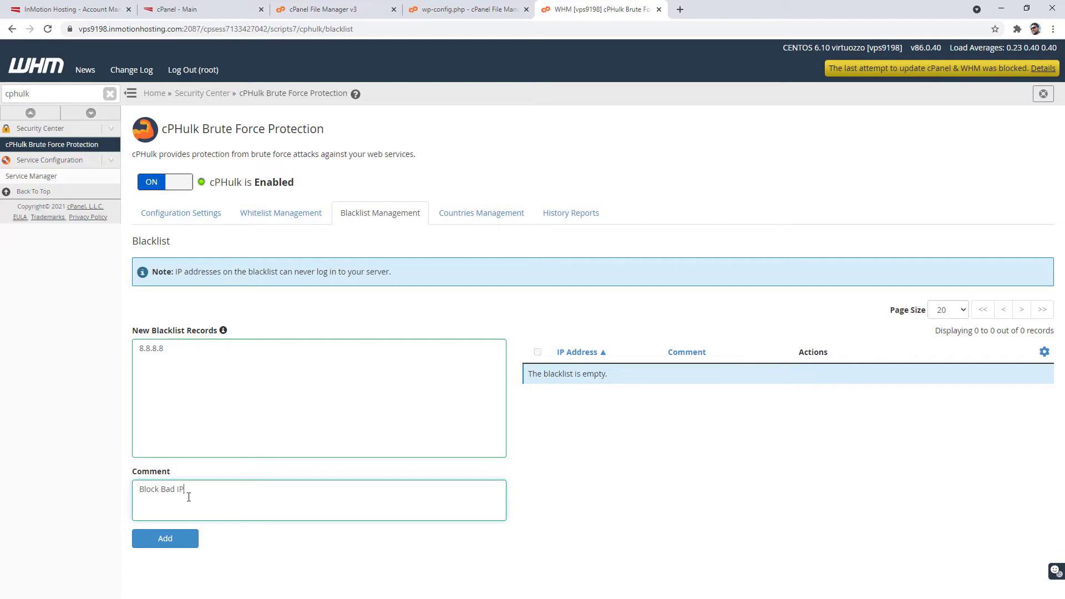
left_click(164, 538)
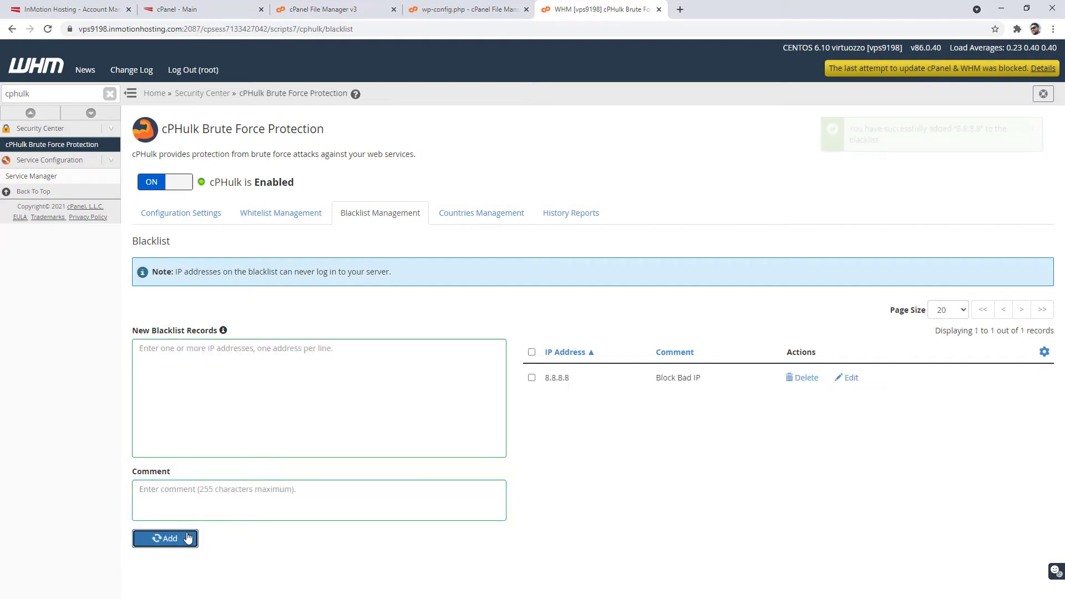
left_click(164, 538)
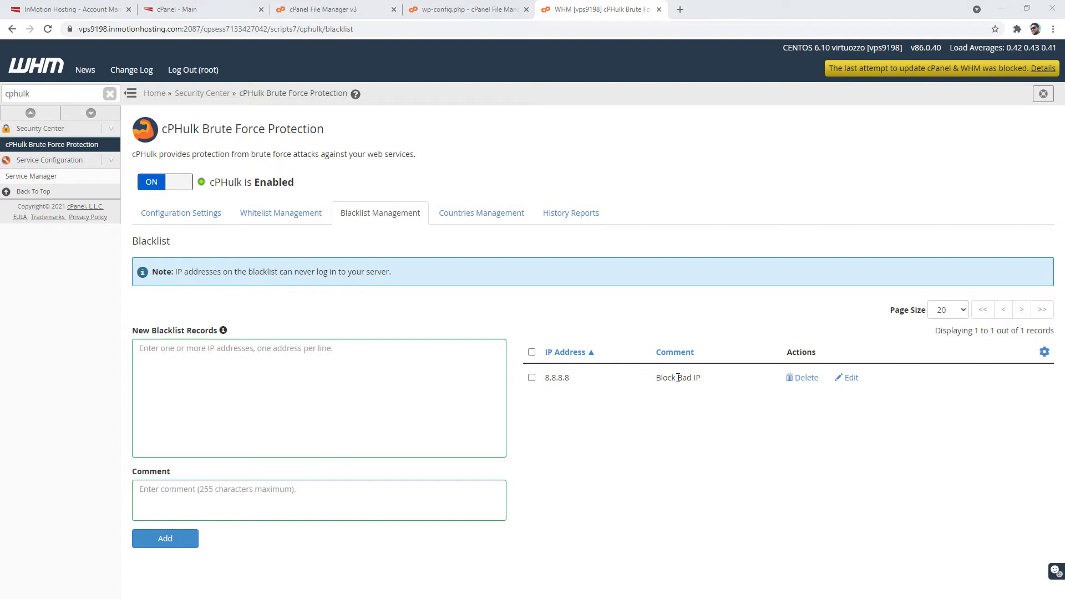
mouse_move(743, 382)
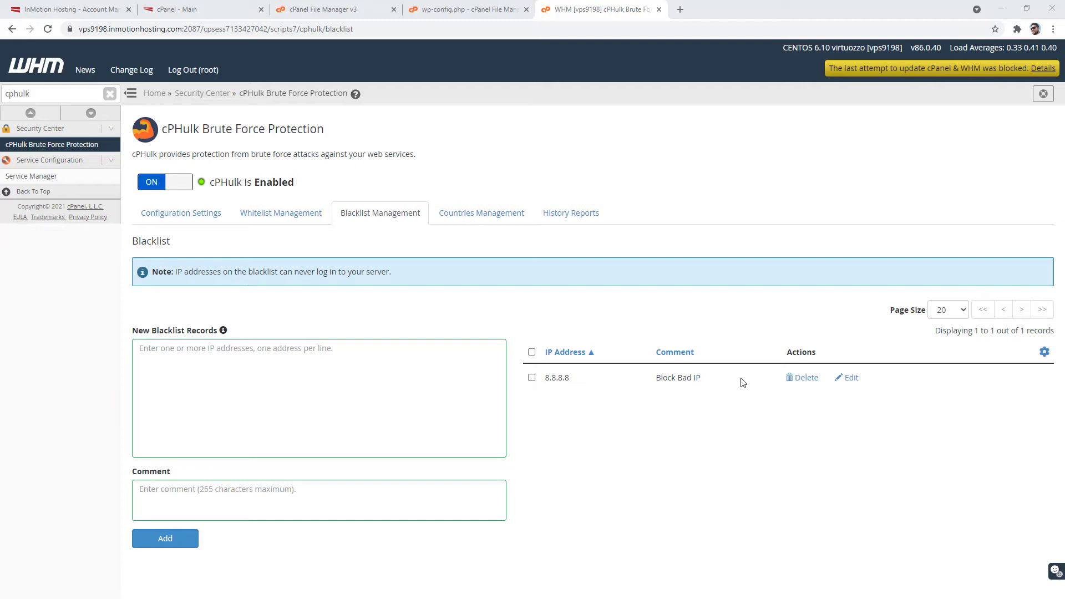
mouse_move(310, 237)
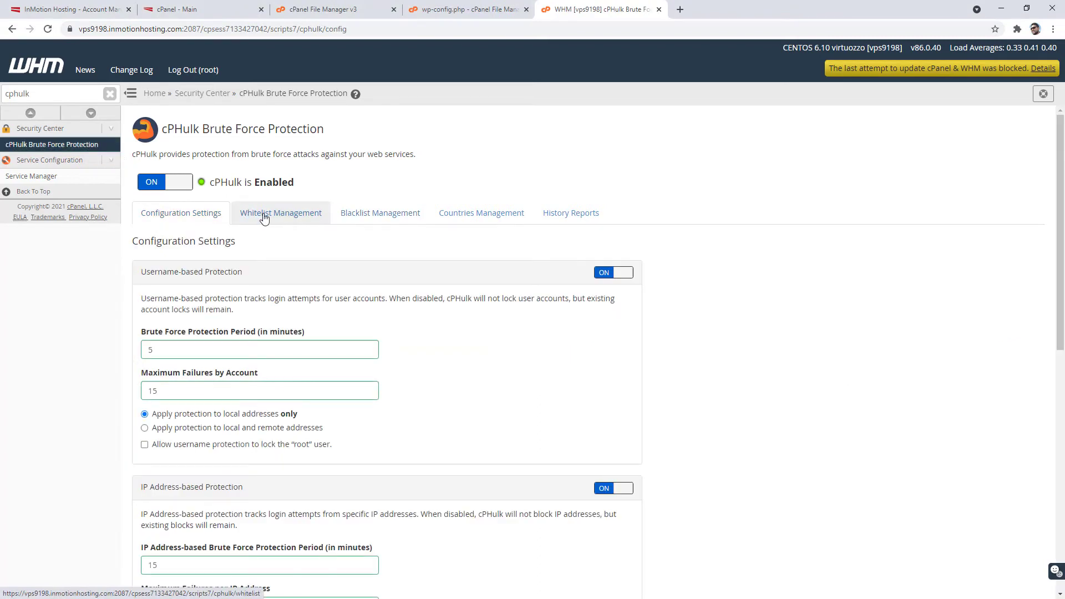
Whitelist 8.8.8.8 in cPHulk with a comment allowing it for Joe User
left_click(281, 213)
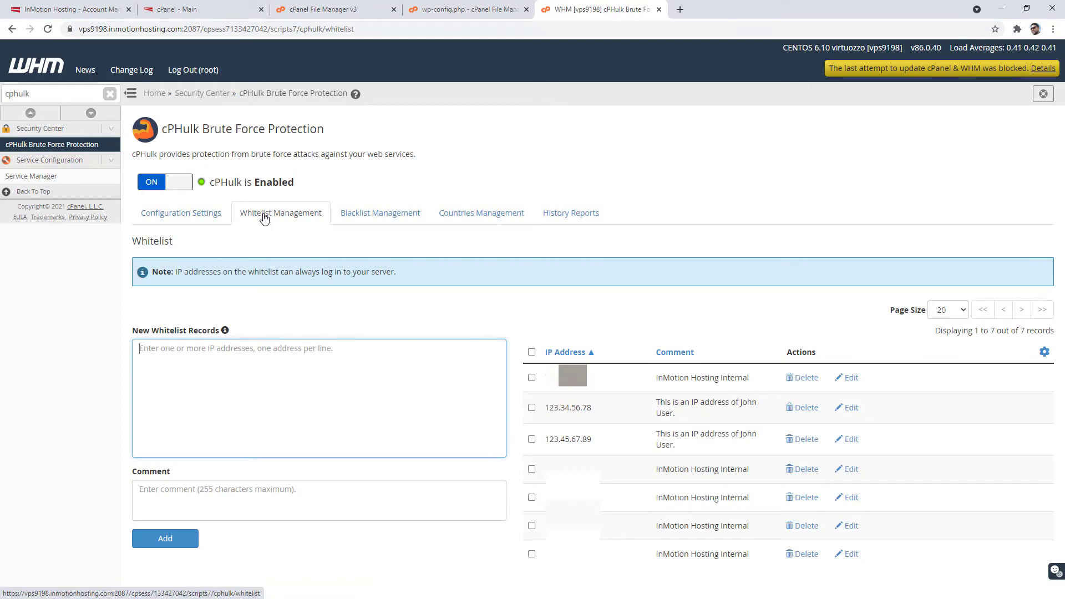
type("8")
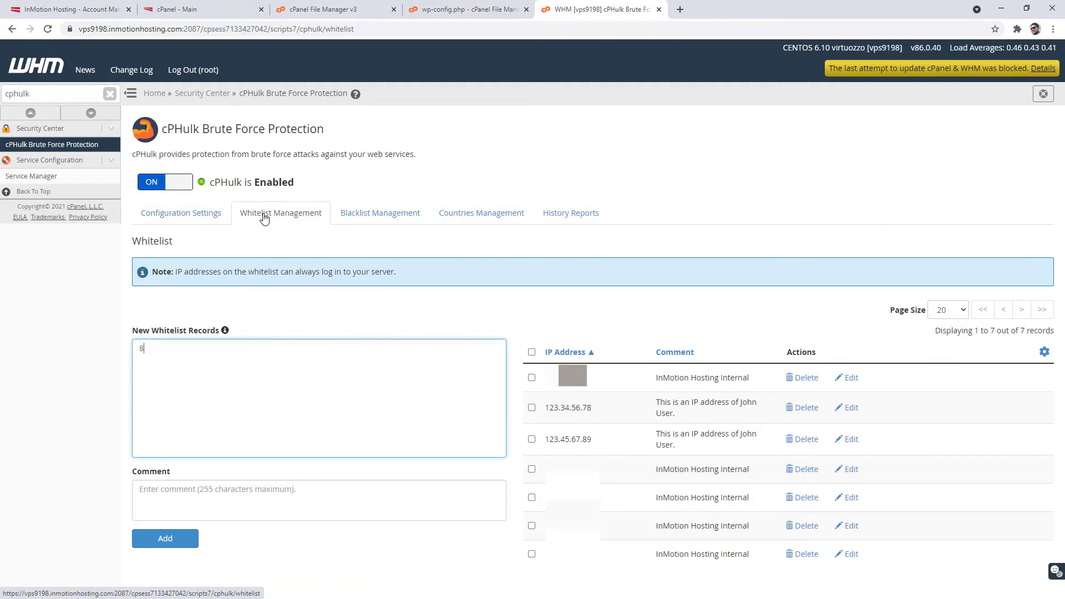
type(".8.8")
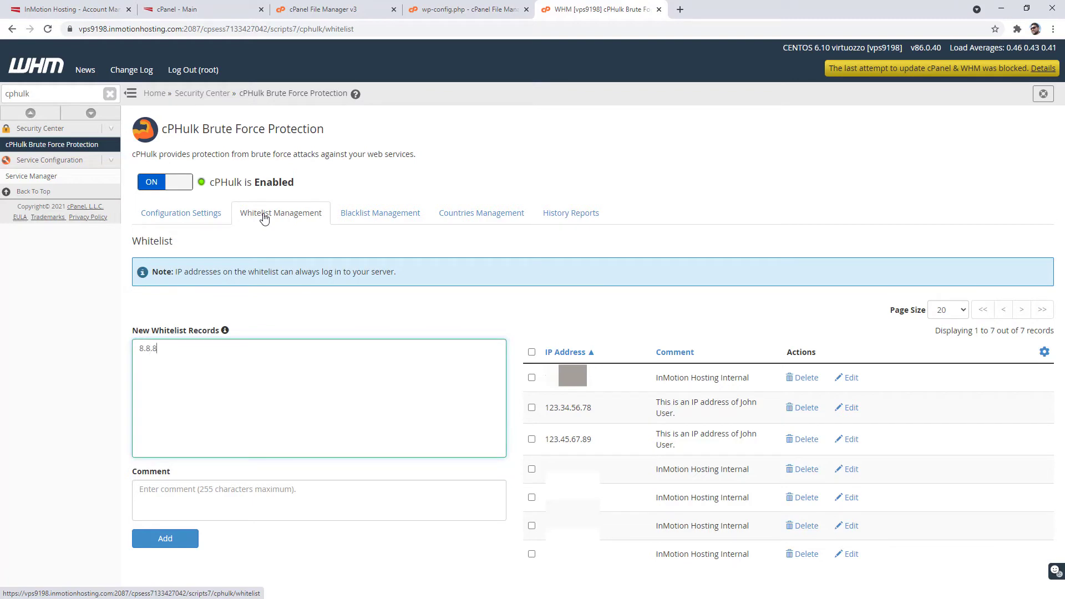
type(".")
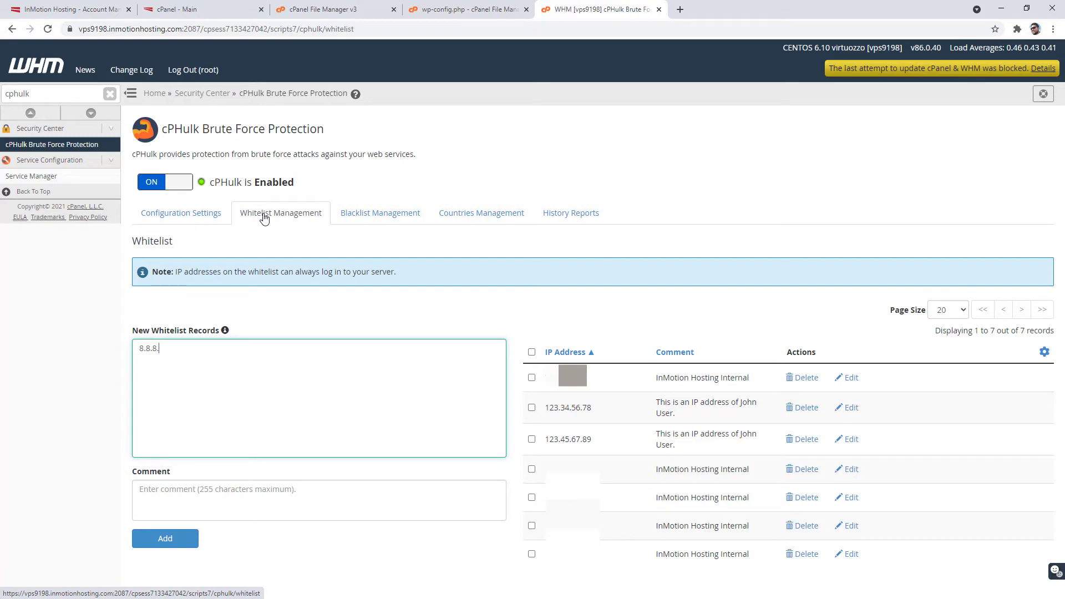
left_click(319, 499)
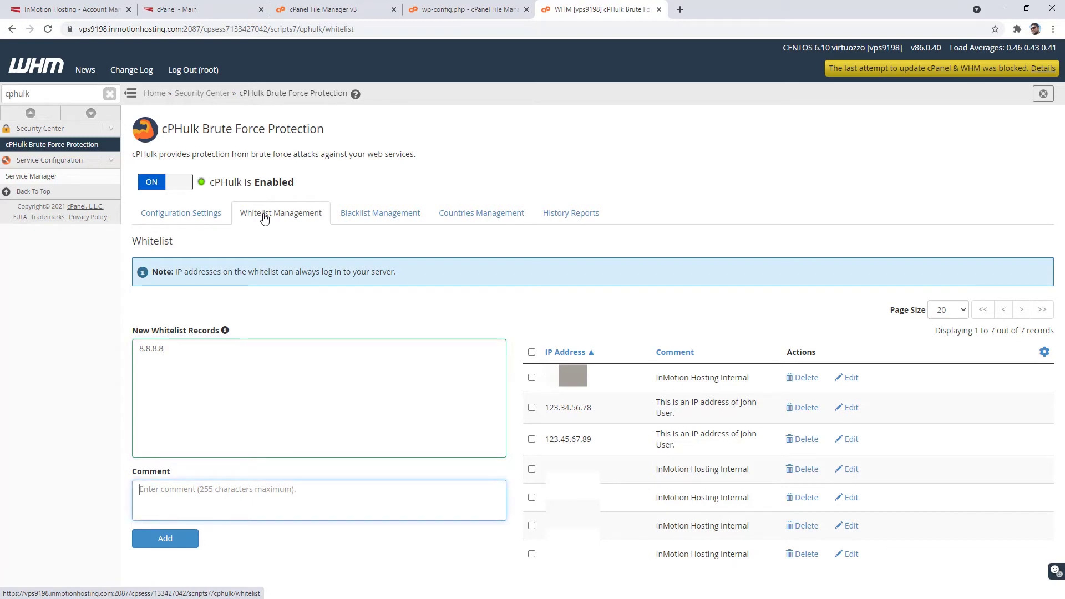
type("Allow th")
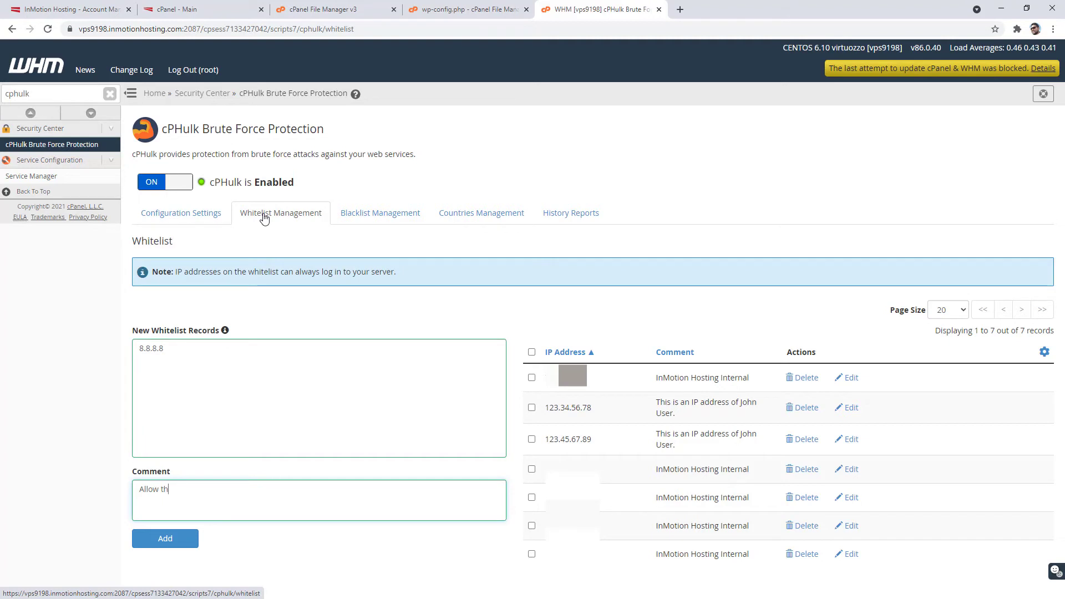
type("is IP from")
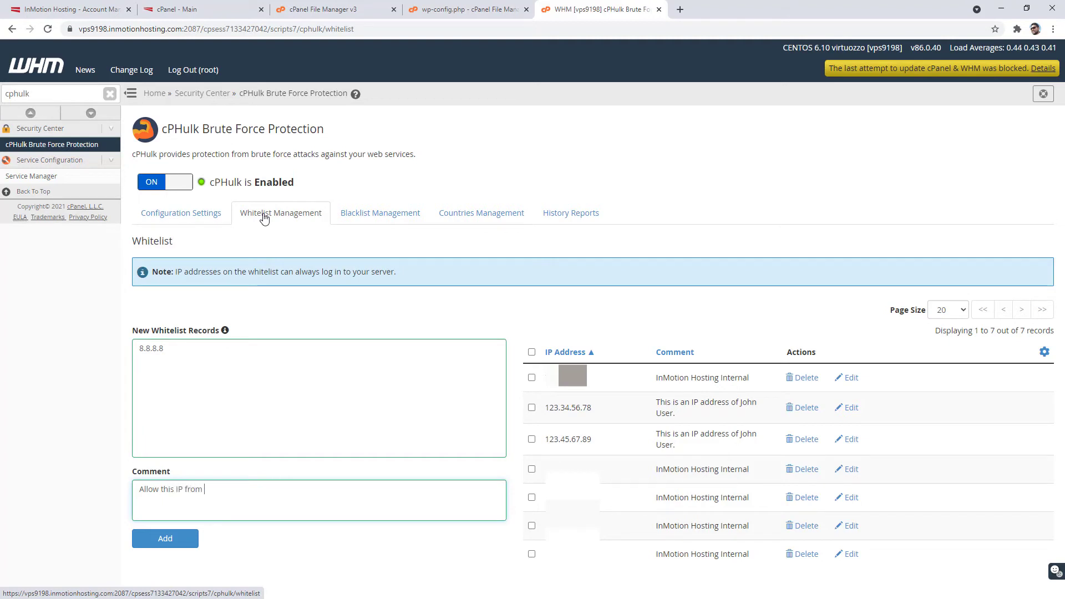
type("Joe User")
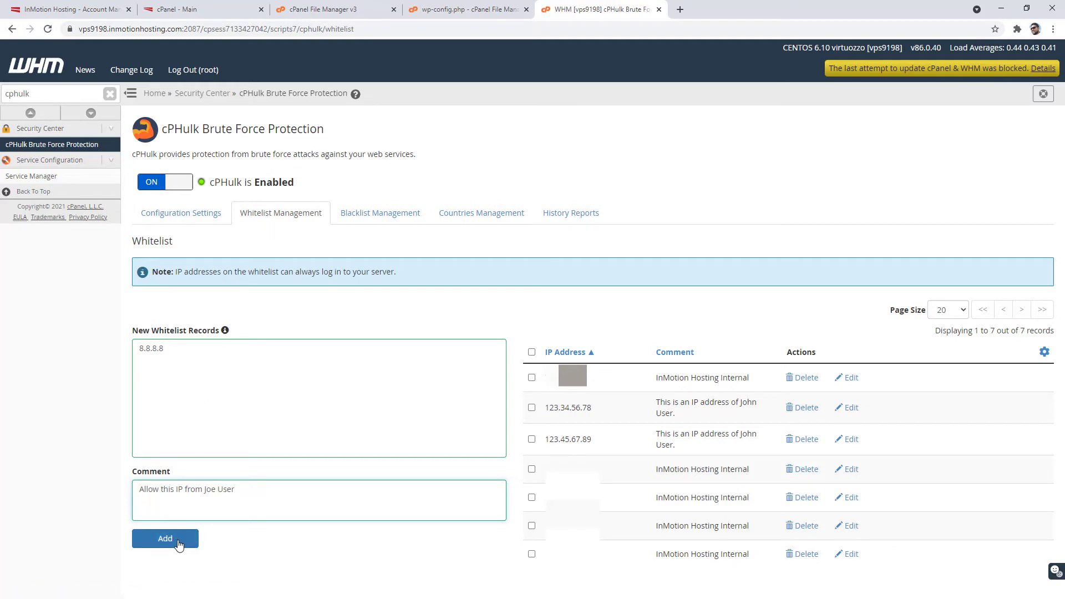
left_click(164, 538)
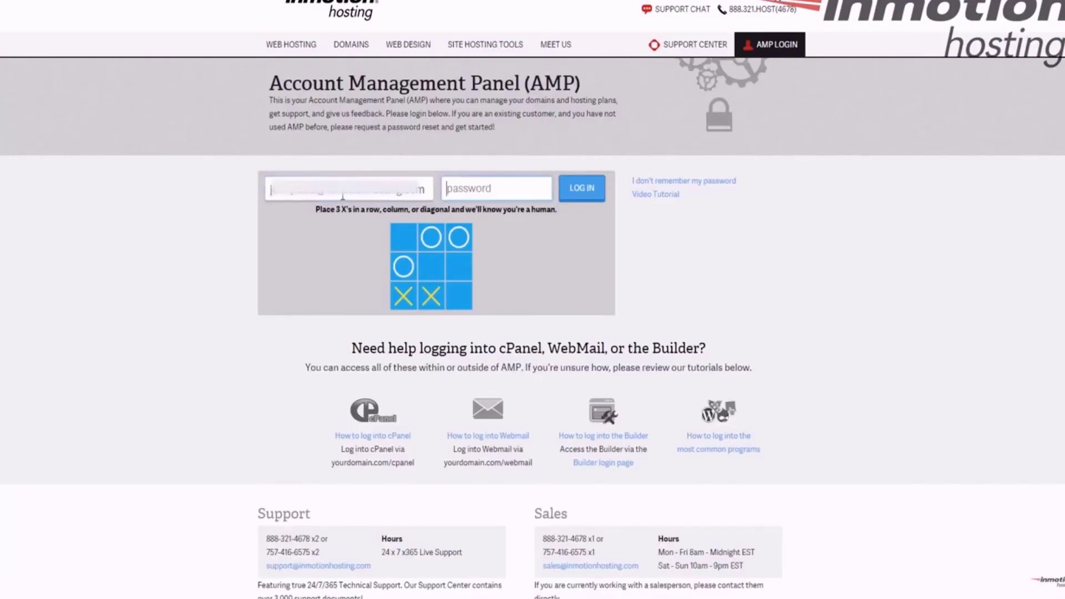
Log in to the InMotion Hosting Account Management Panel
left_click(580, 188)
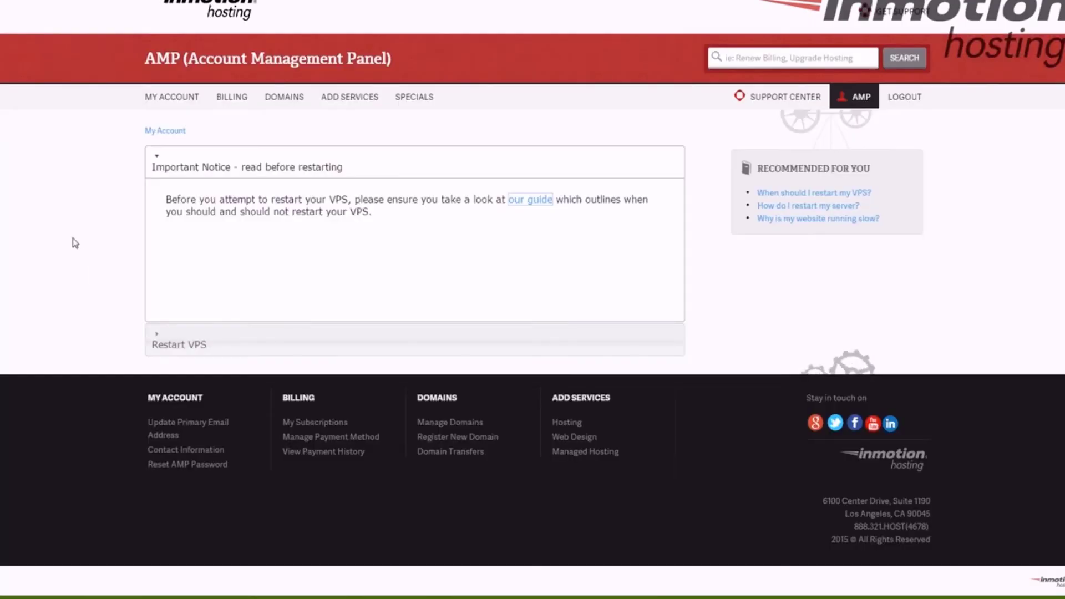